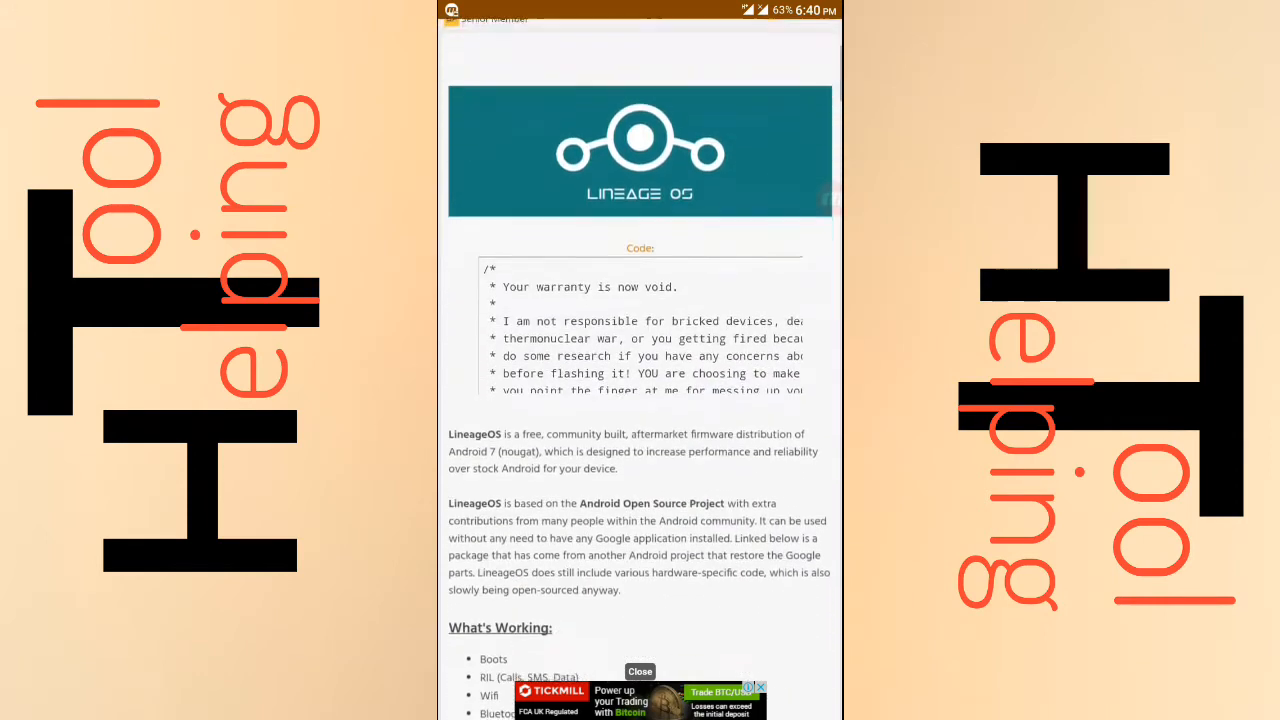
pyautogui.scroll(-3)
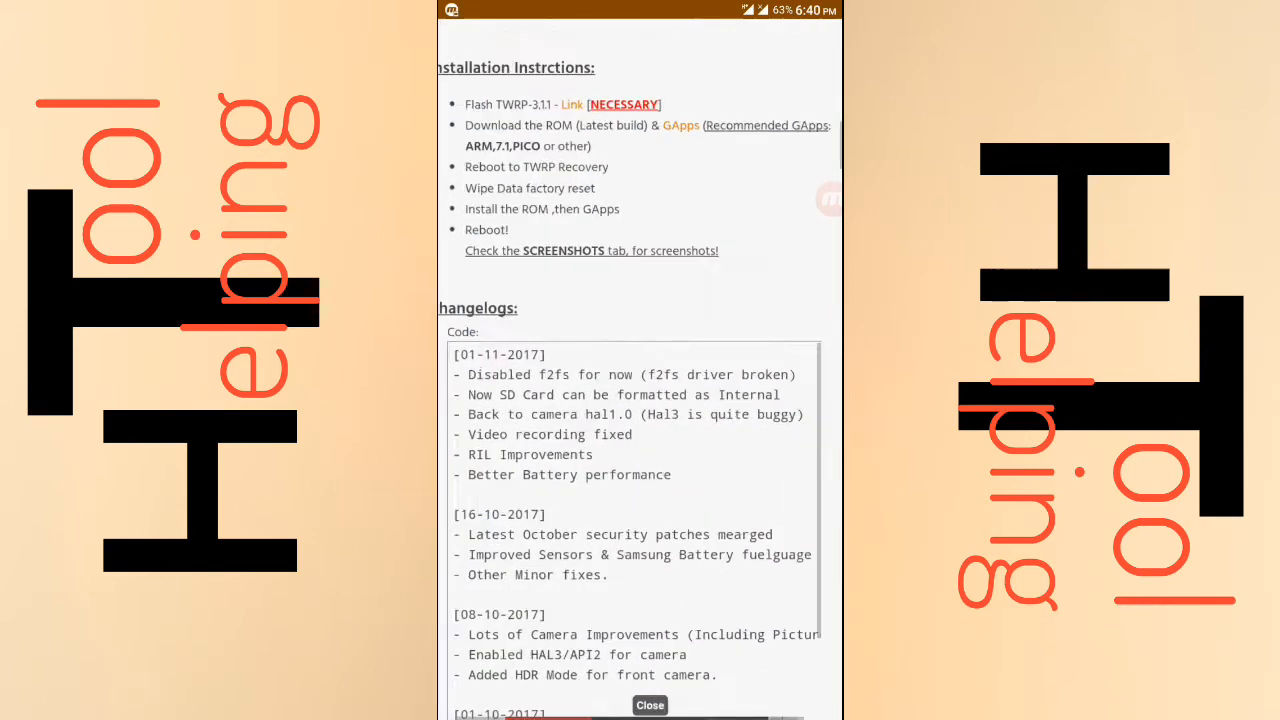
pyautogui.scroll(3)
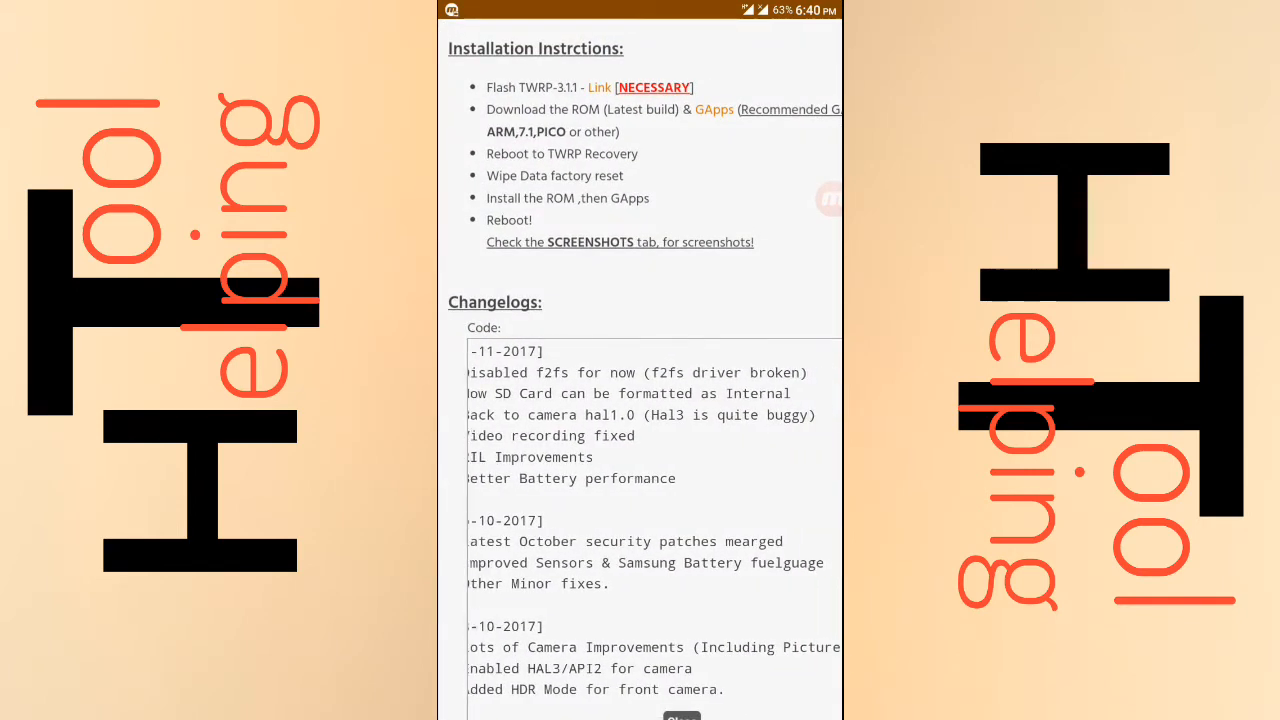
pyautogui.scroll(3)
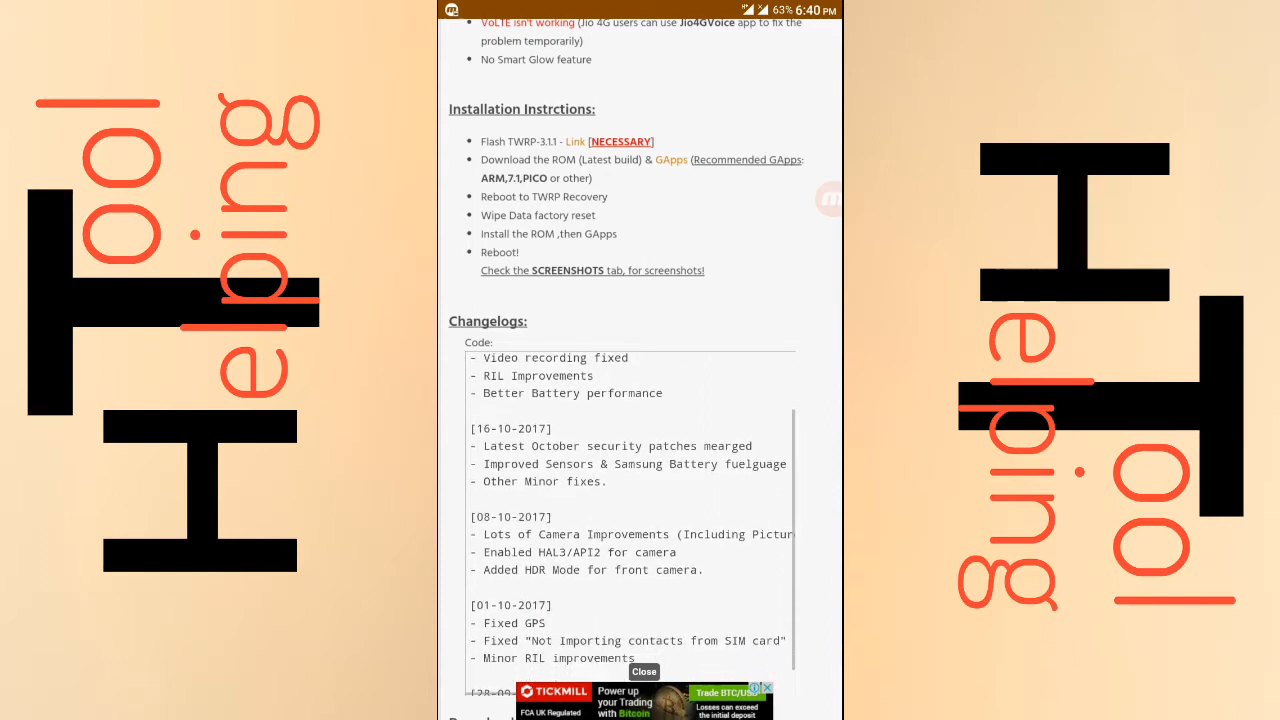
pyautogui.scroll(3)
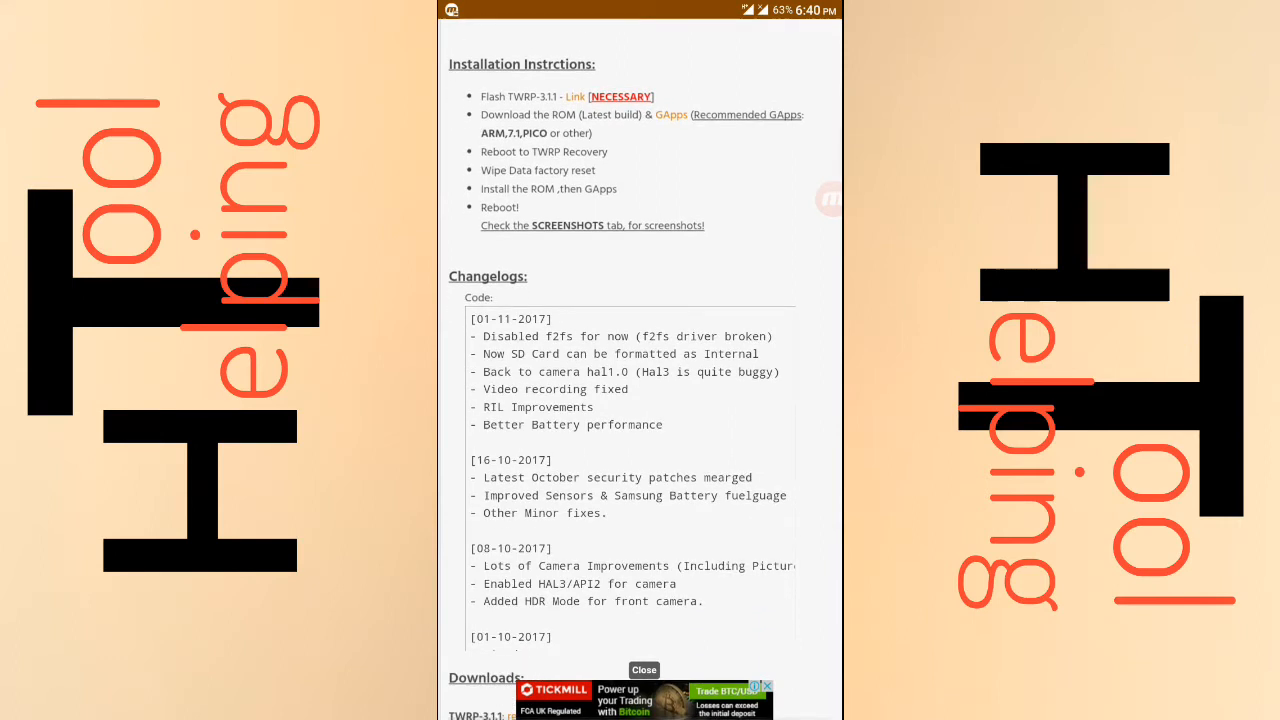
pyautogui.scroll(-3)
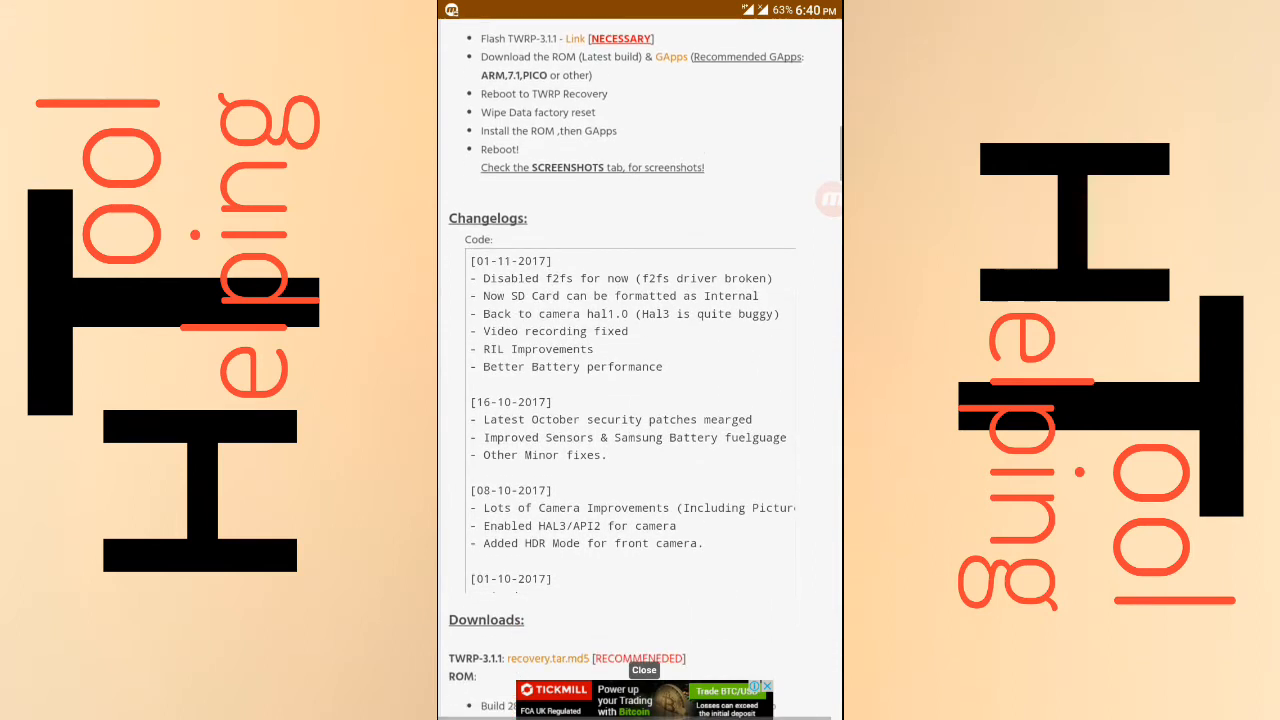
pyautogui.scroll(-3)
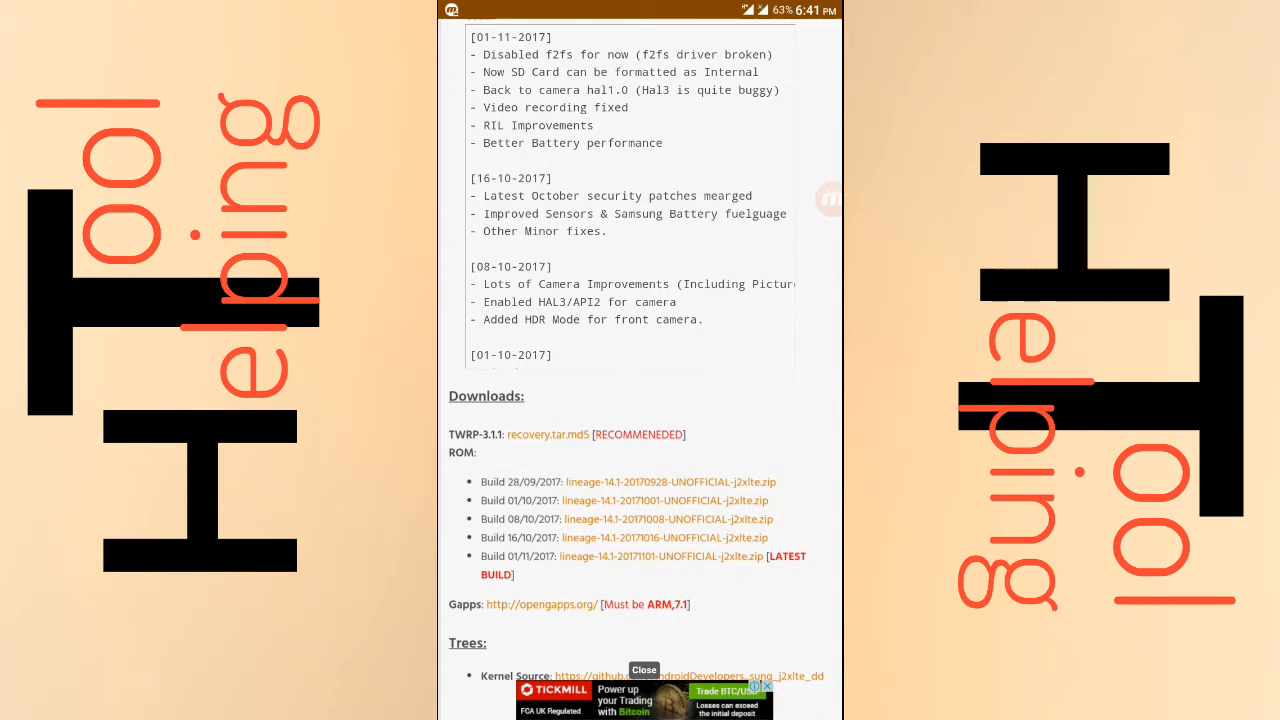
pyautogui.scroll(-3)
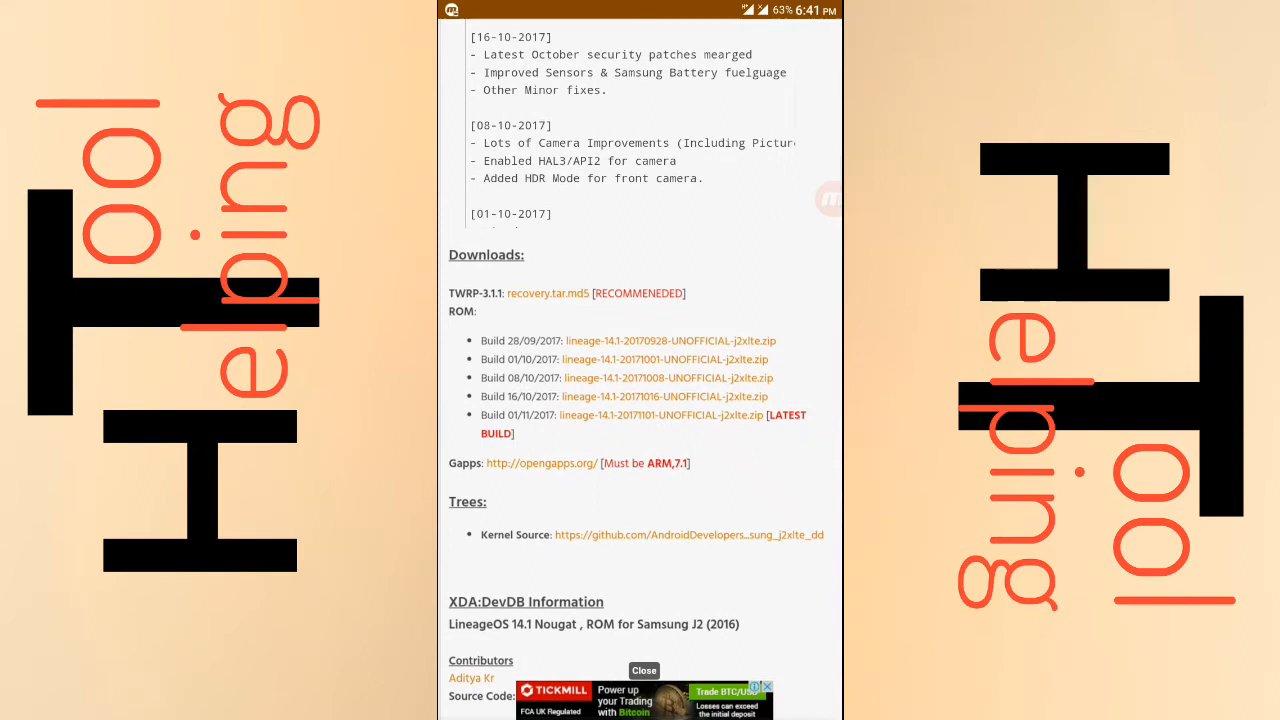
pyautogui.scroll(-3)
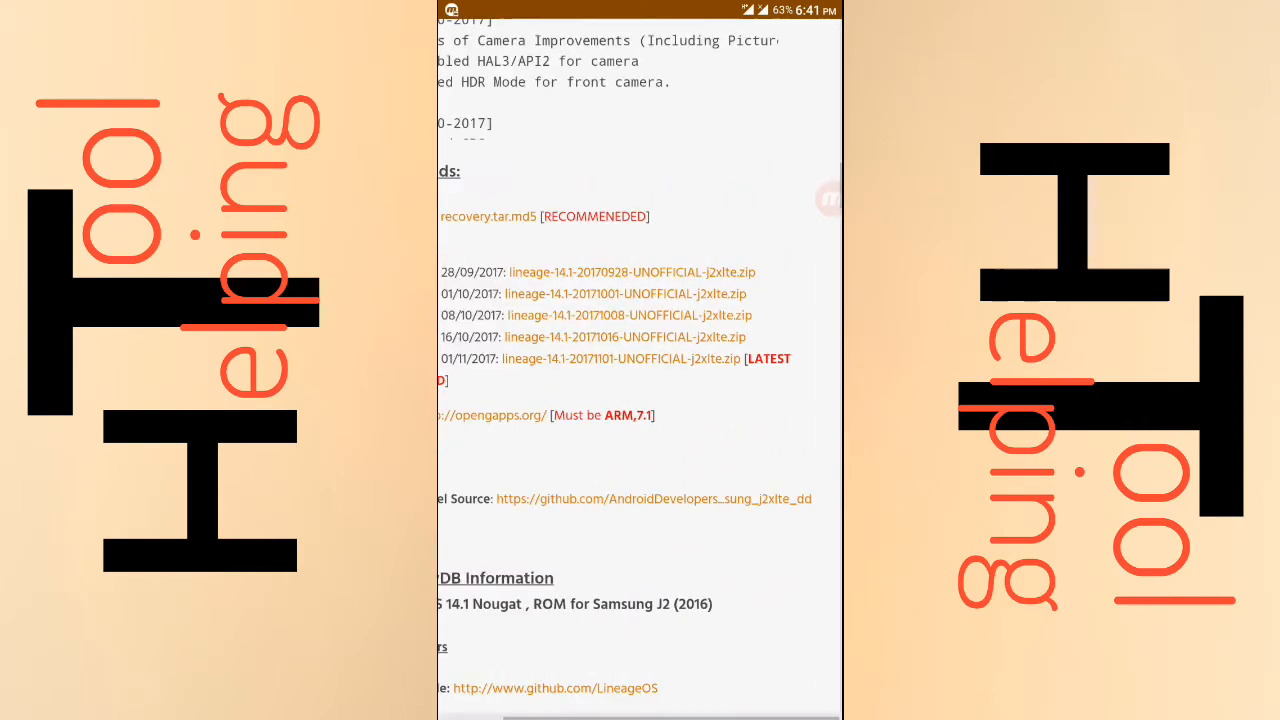
pyautogui.scroll(3)
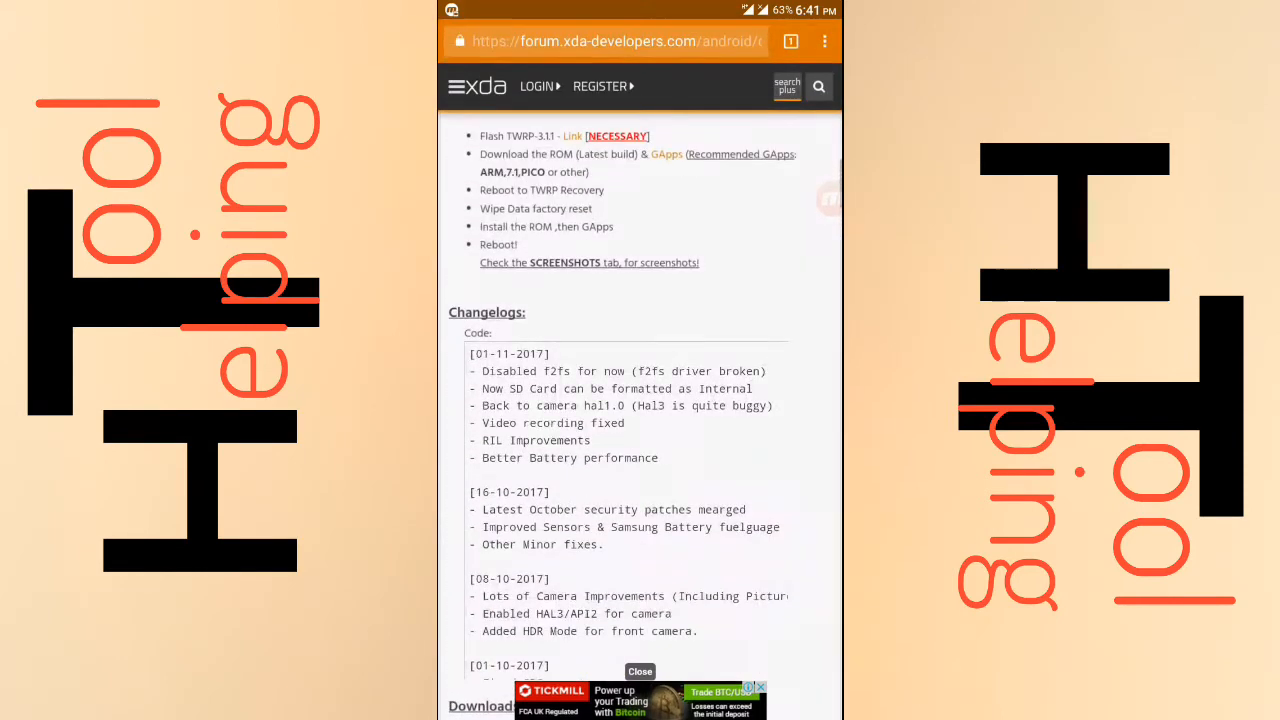
pyautogui.scroll(3)
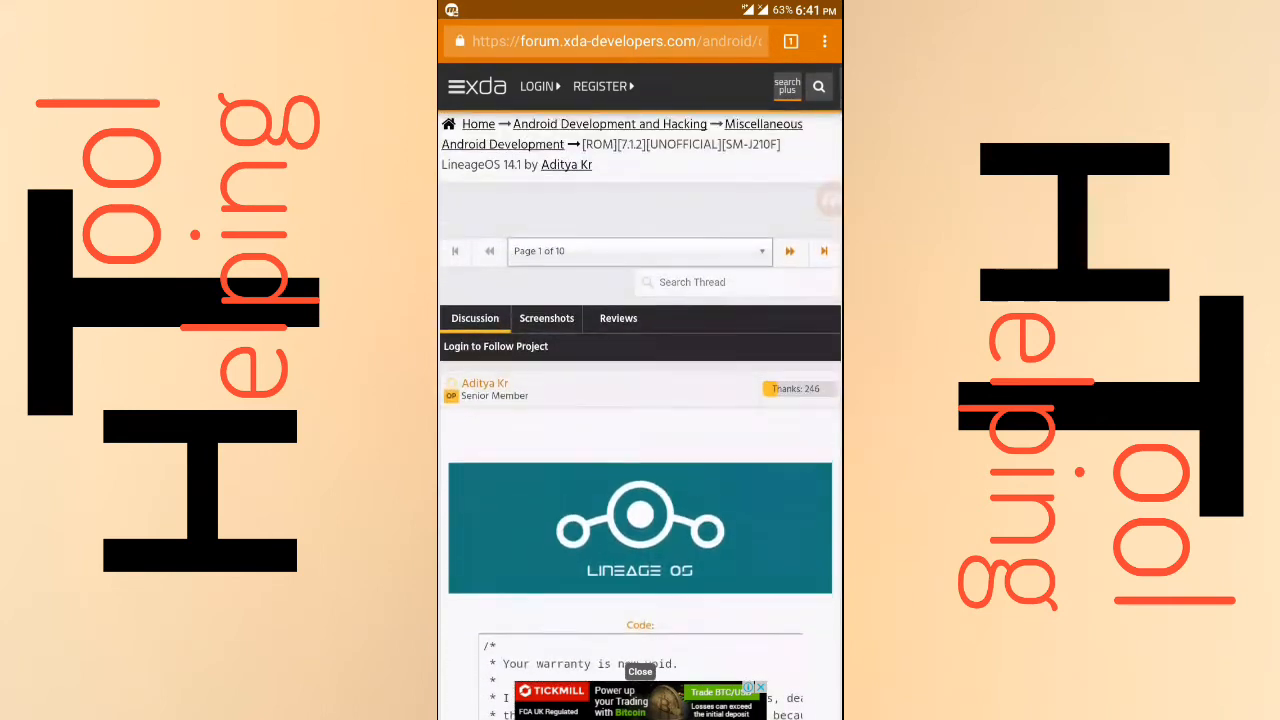
pyautogui.scroll(-3)
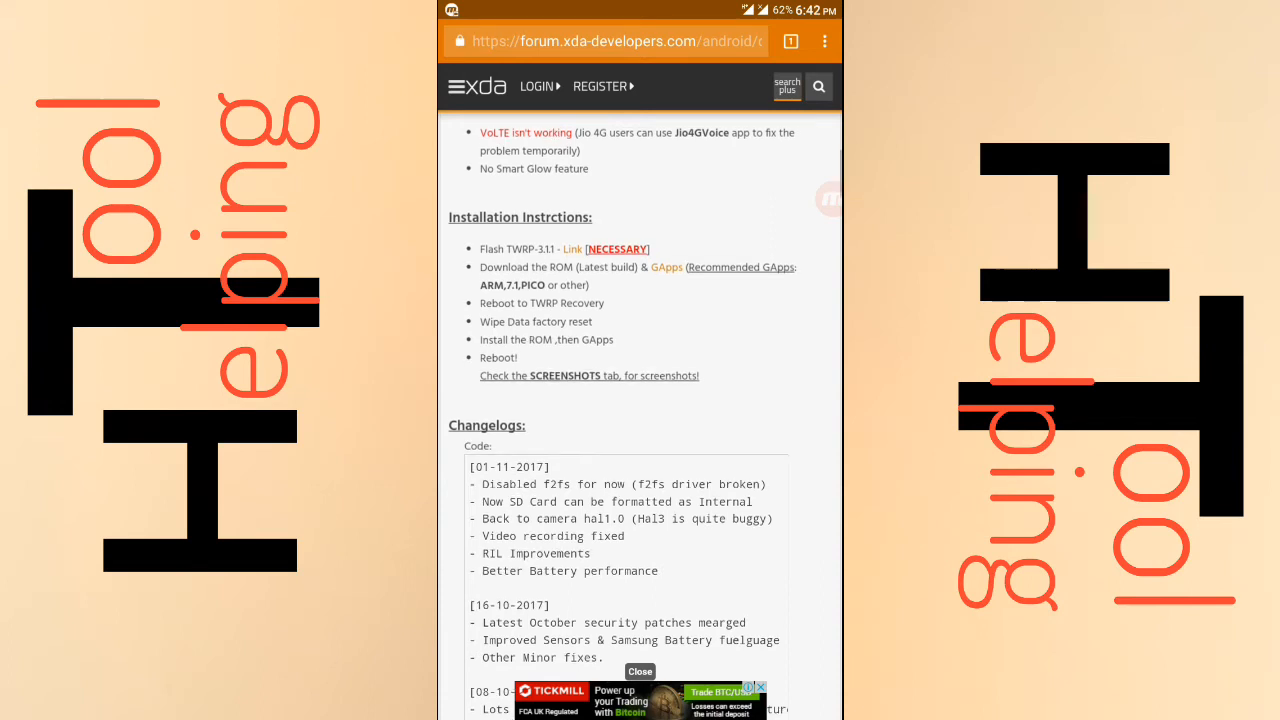
pyautogui.scroll(3)
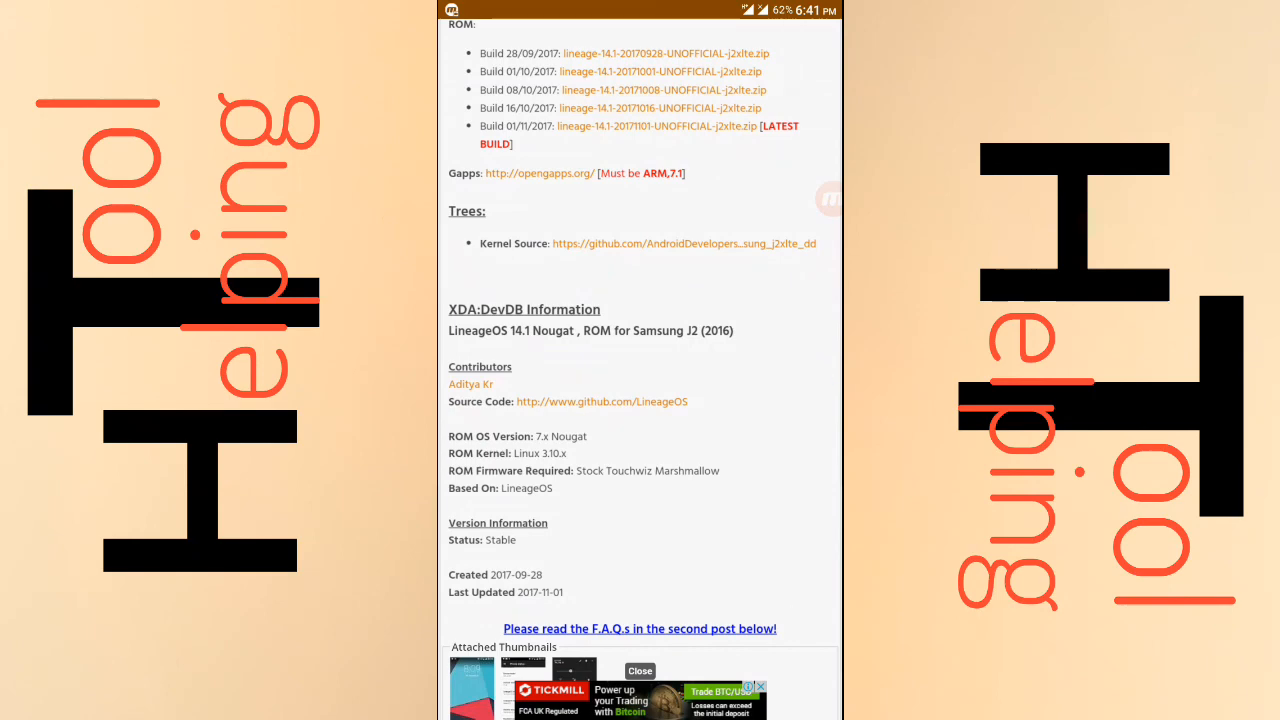
pyautogui.scroll(3)
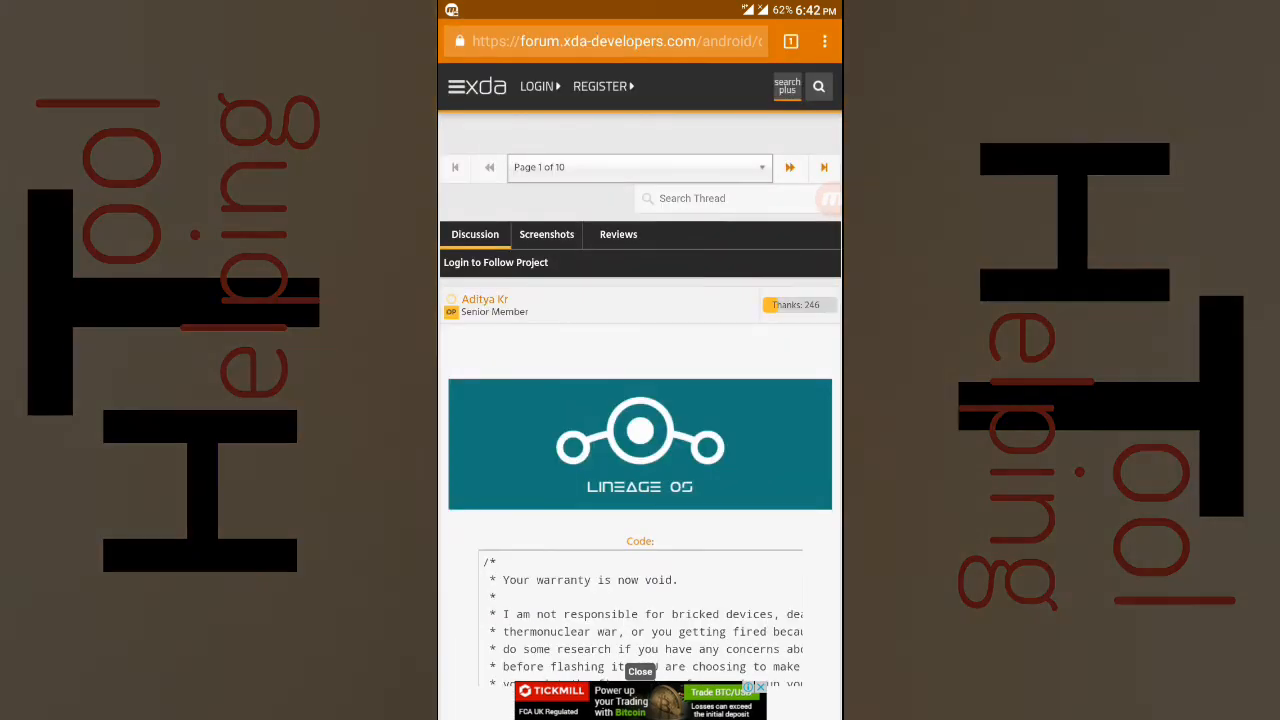